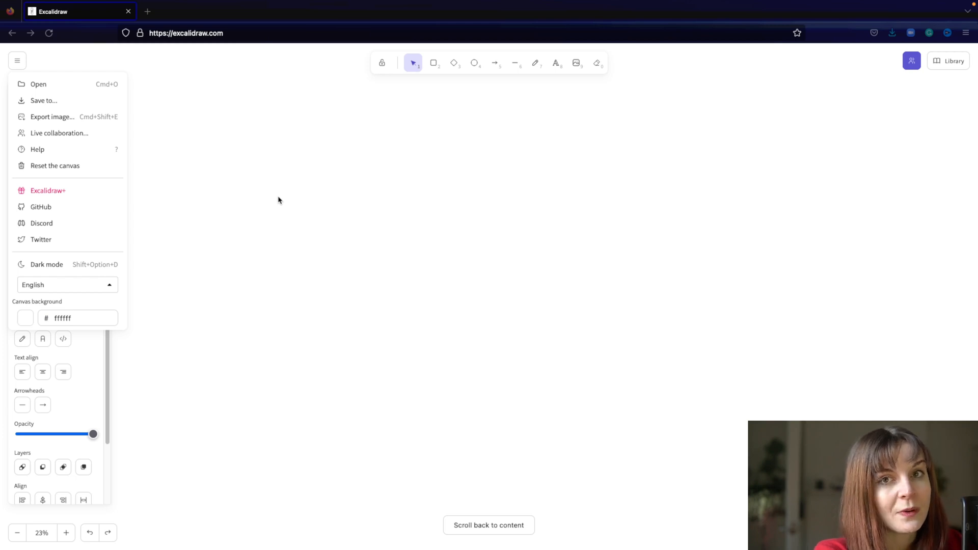
mouse_move(429, 70)
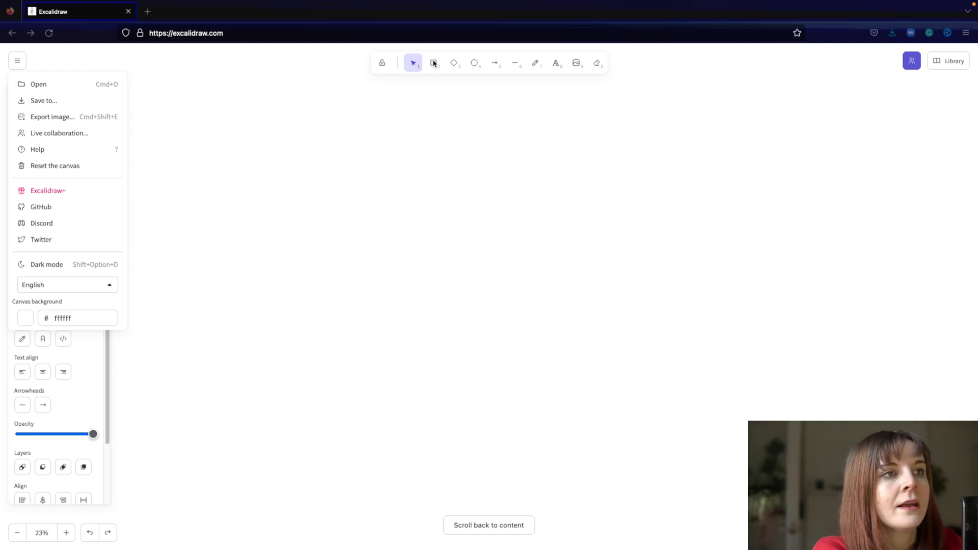
Draw the upper User Space rectangle and the lower Kernel Space rectangle beneath it.
left_click(433, 62)
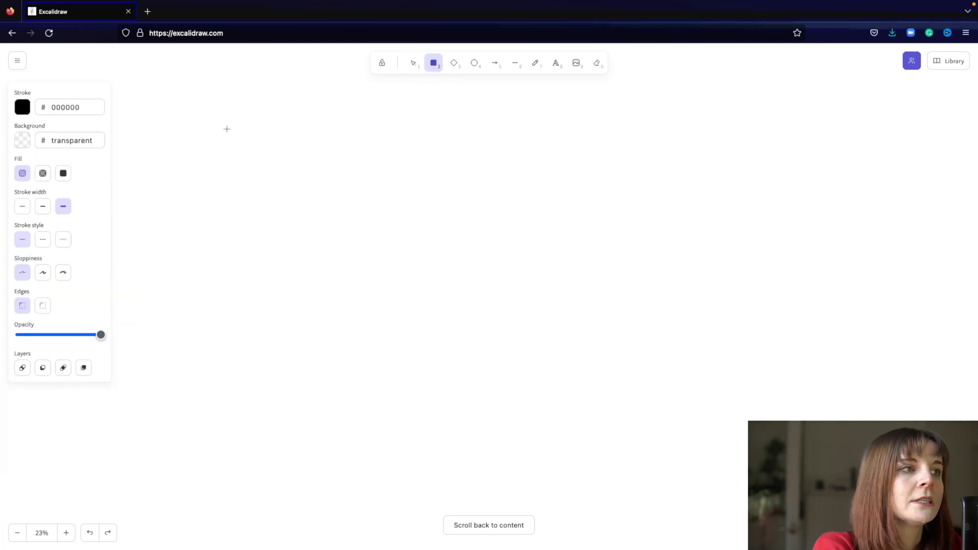
left_click_drag(227, 129, 537, 191)
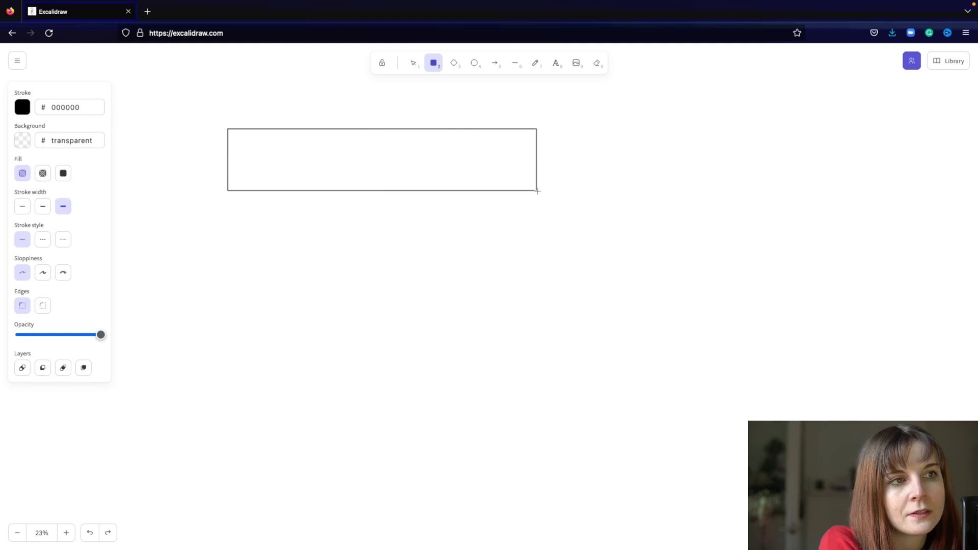
left_click_drag(537, 190, 541, 191)
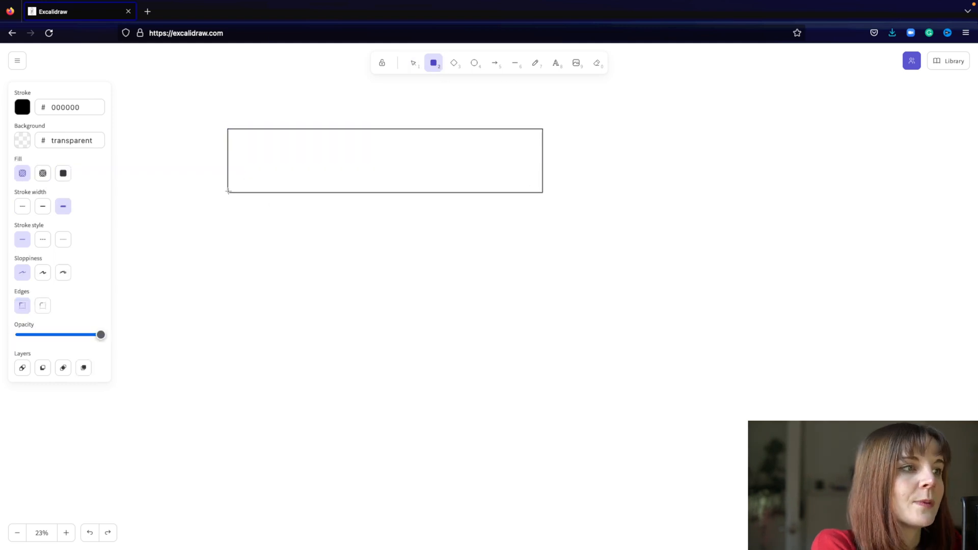
left_click_drag(229, 191, 282, 229)
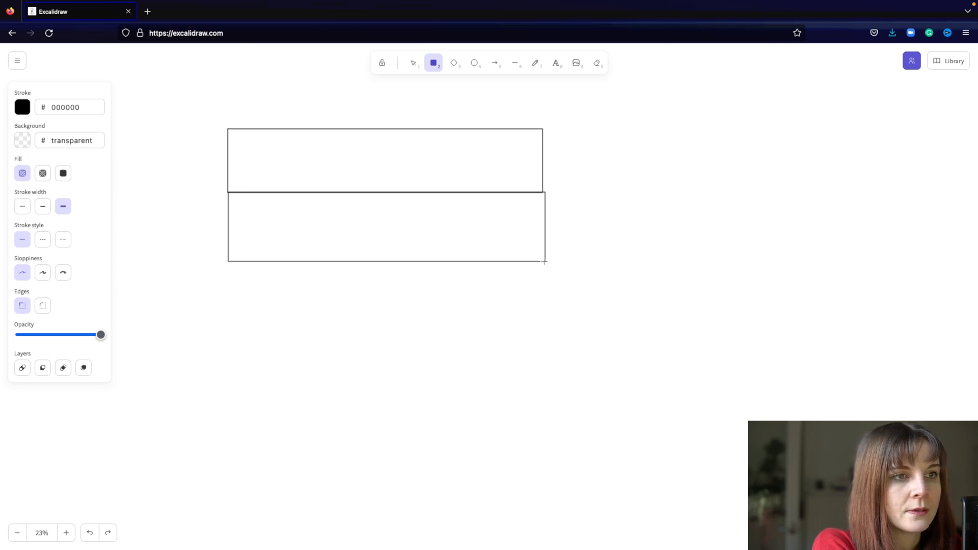
left_click(413, 62)
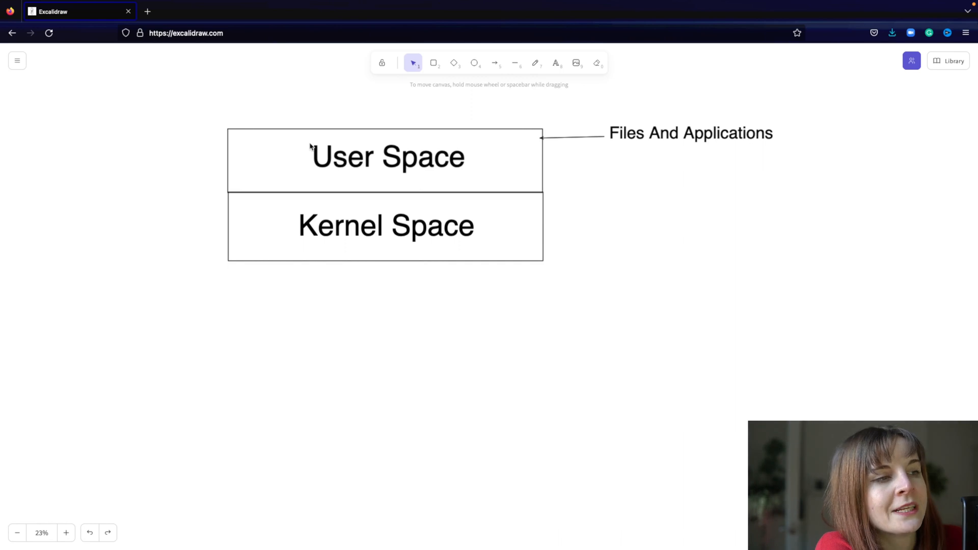
mouse_move(413, 273)
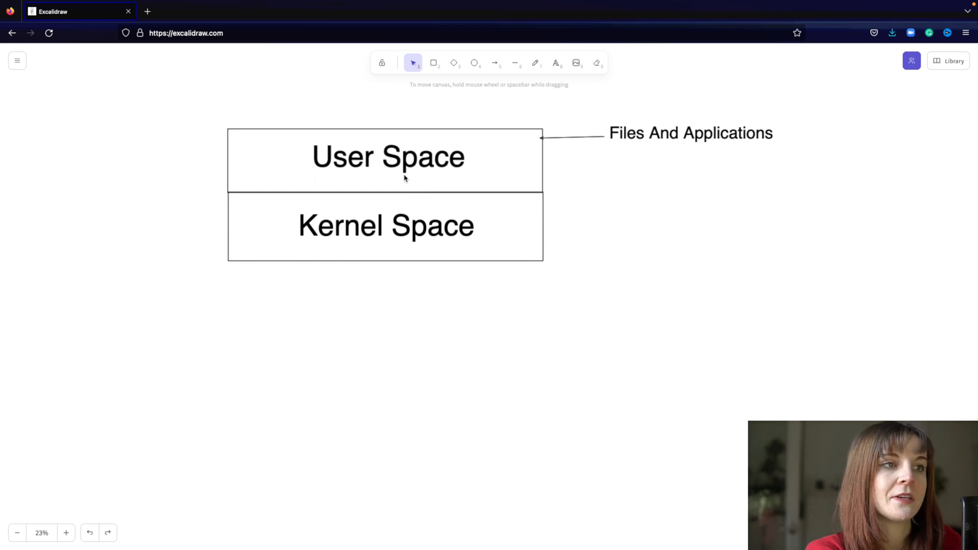
mouse_move(642, 180)
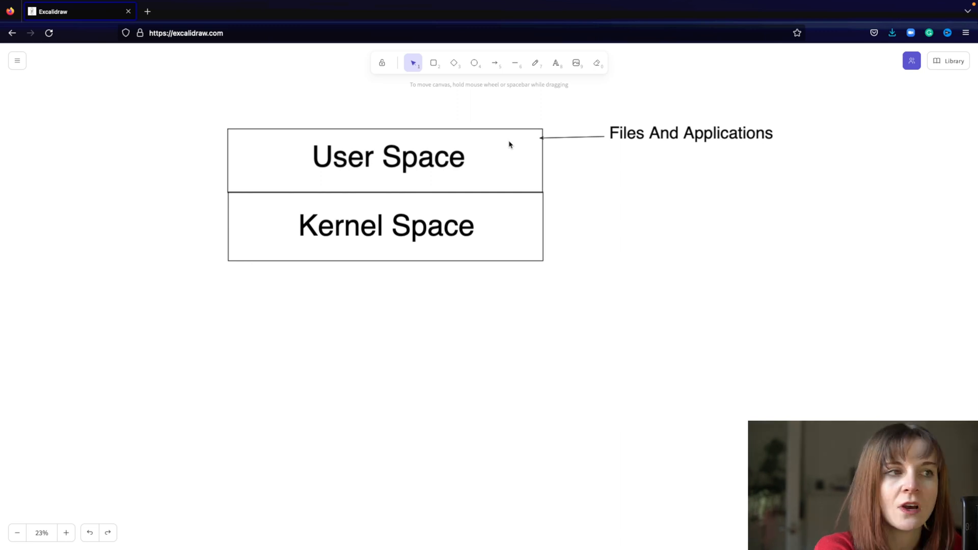
mouse_move(460, 180)
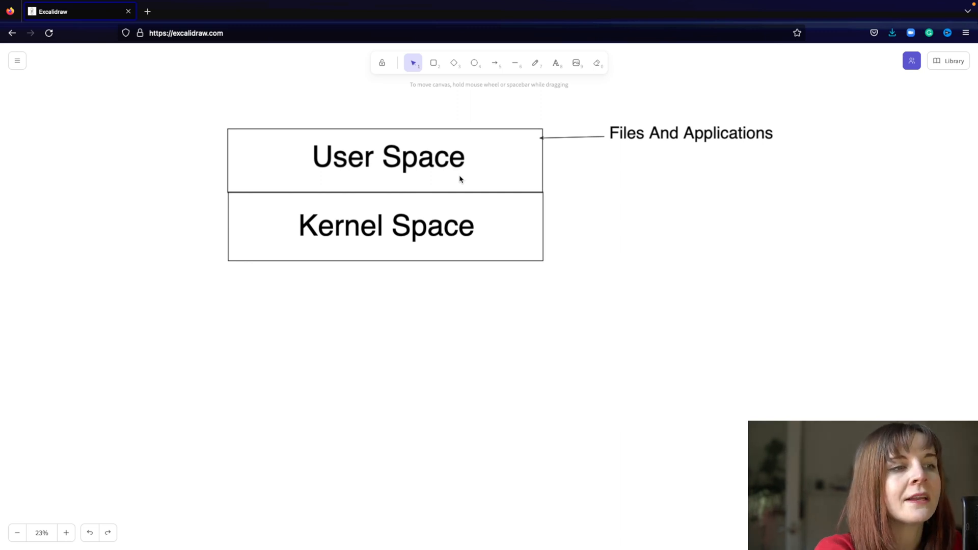
mouse_move(488, 232)
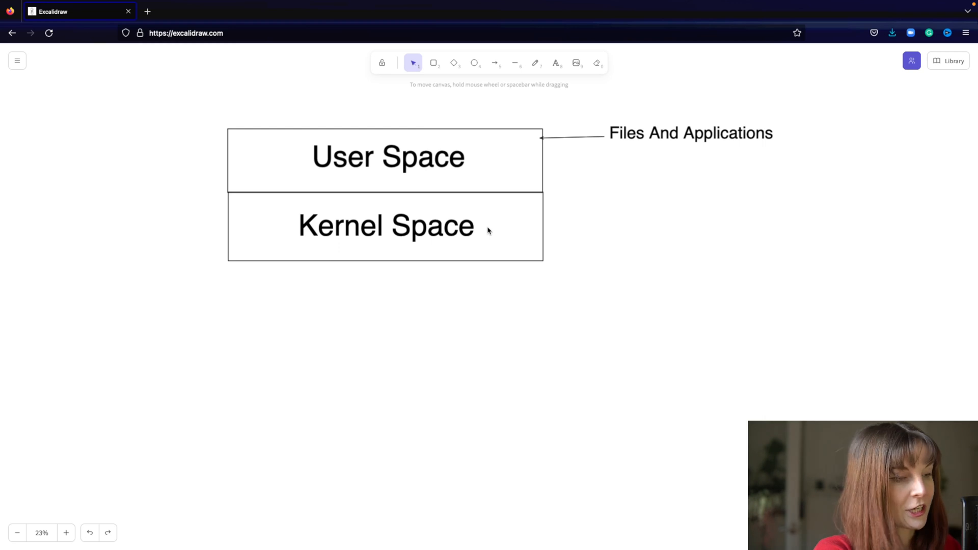
mouse_move(459, 241)
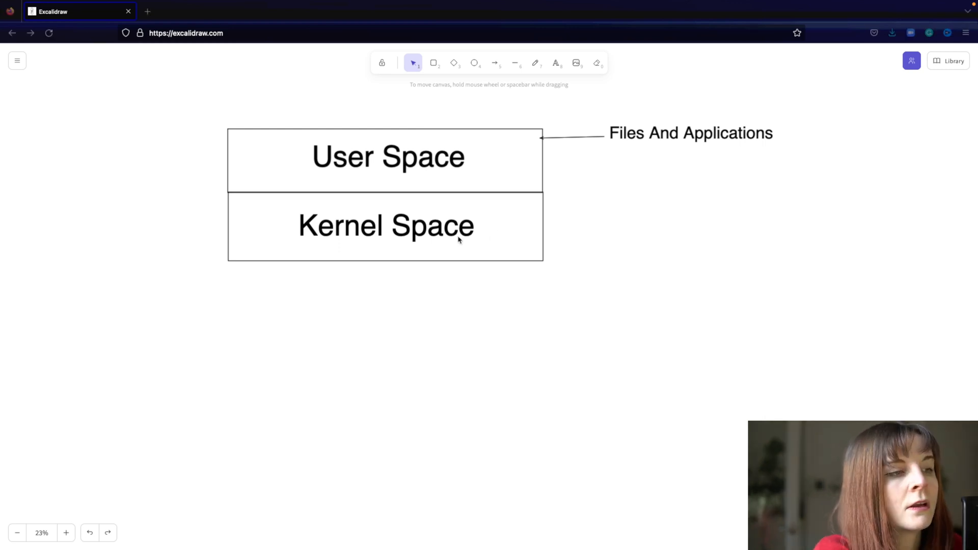
mouse_move(340, 230)
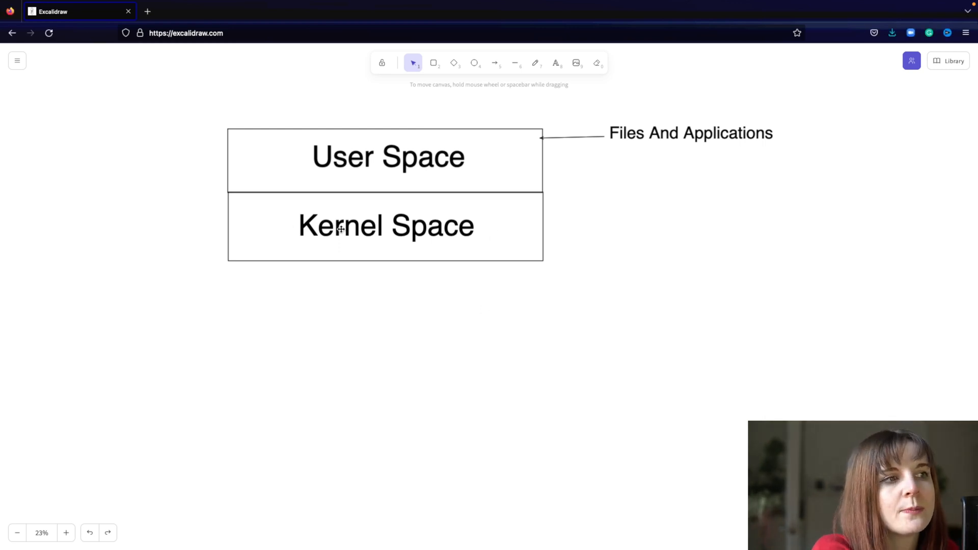
mouse_move(492, 373)
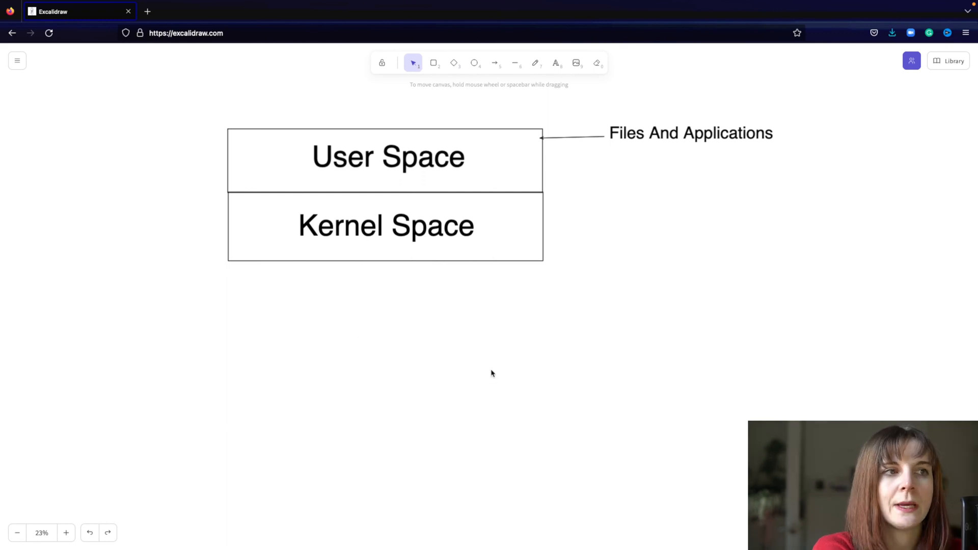
mouse_move(392, 237)
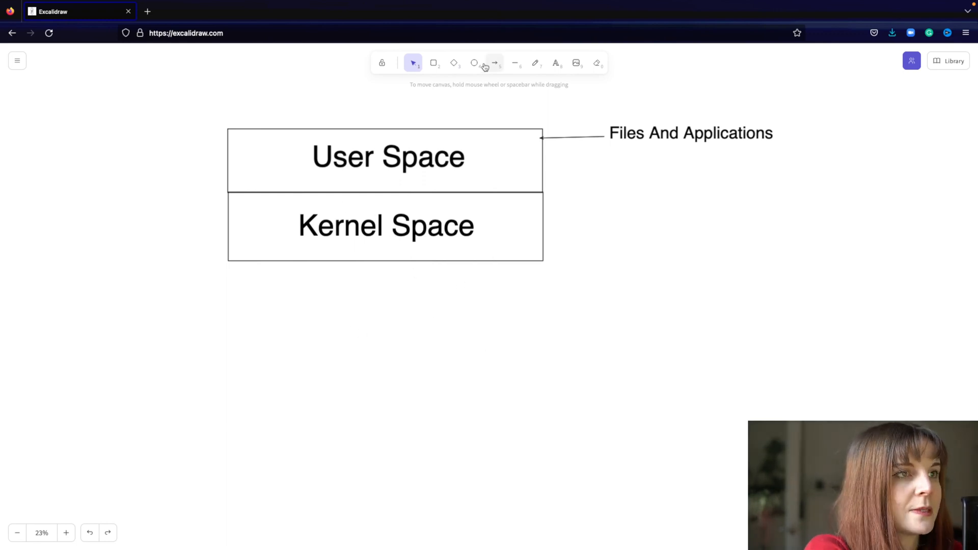
Start a bent arrow from beside Kernel Space curving up toward the User Space box.
left_click(494, 62)
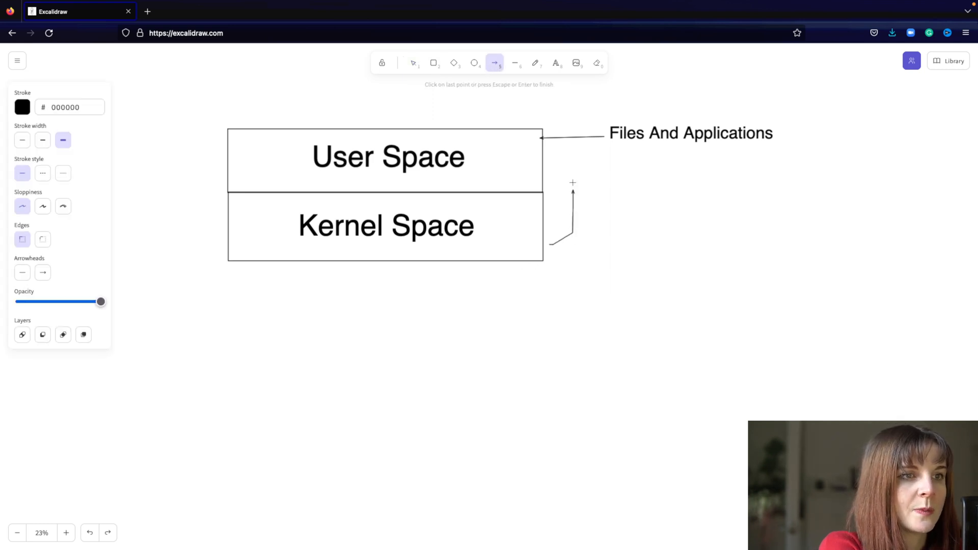
left_click(413, 62)
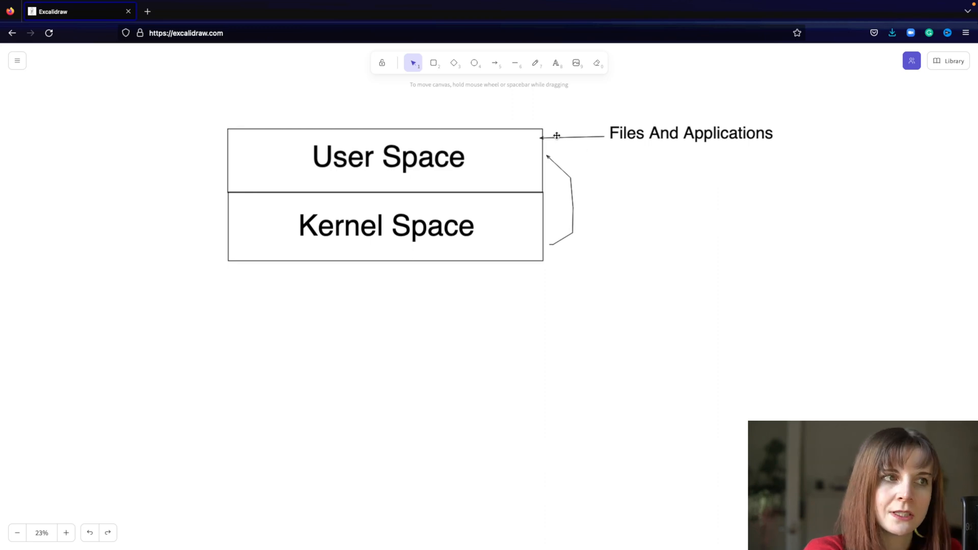
mouse_move(443, 242)
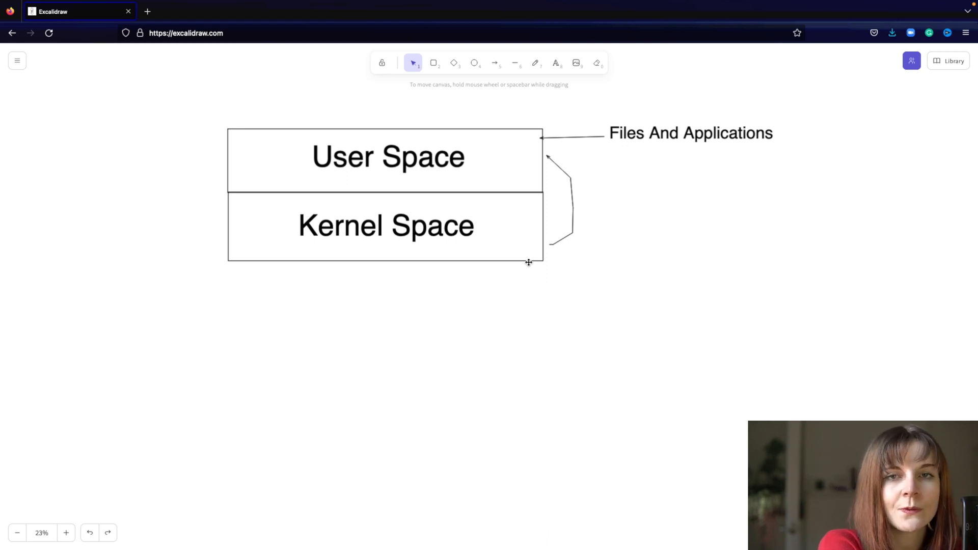
mouse_move(535, 269)
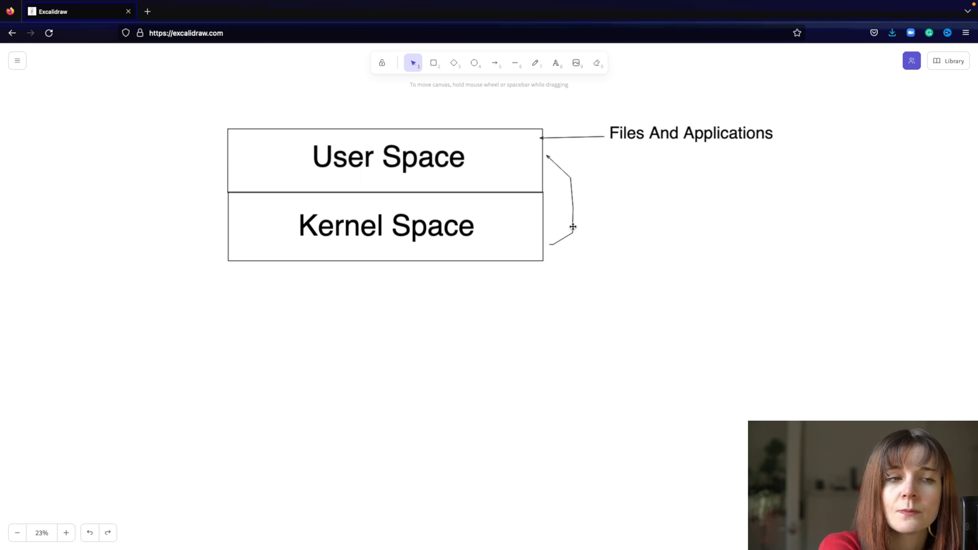
mouse_move(605, 220)
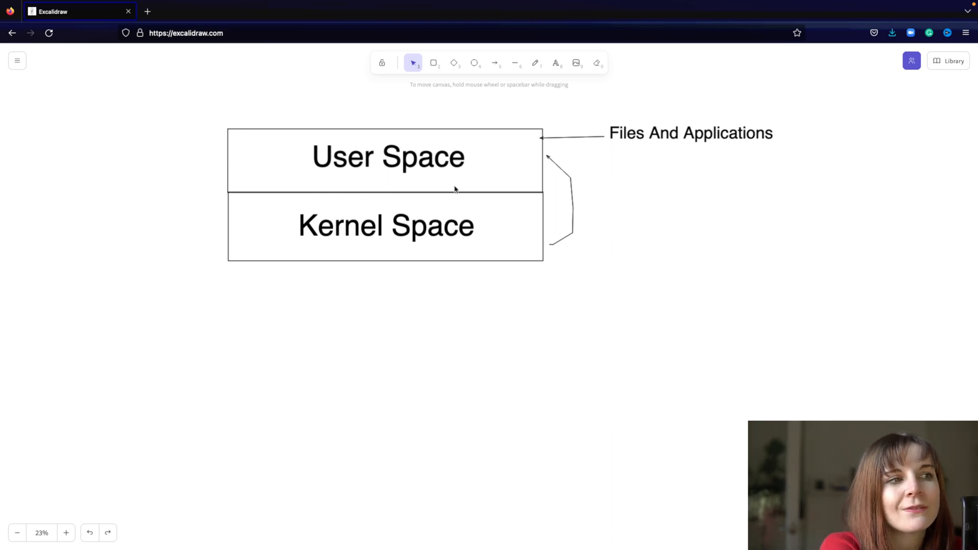
mouse_move(459, 152)
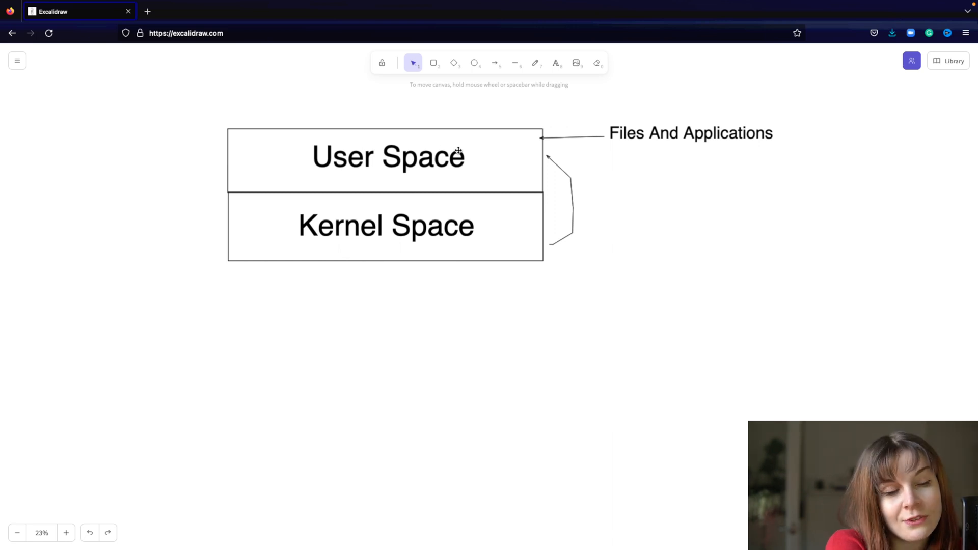
mouse_move(602, 203)
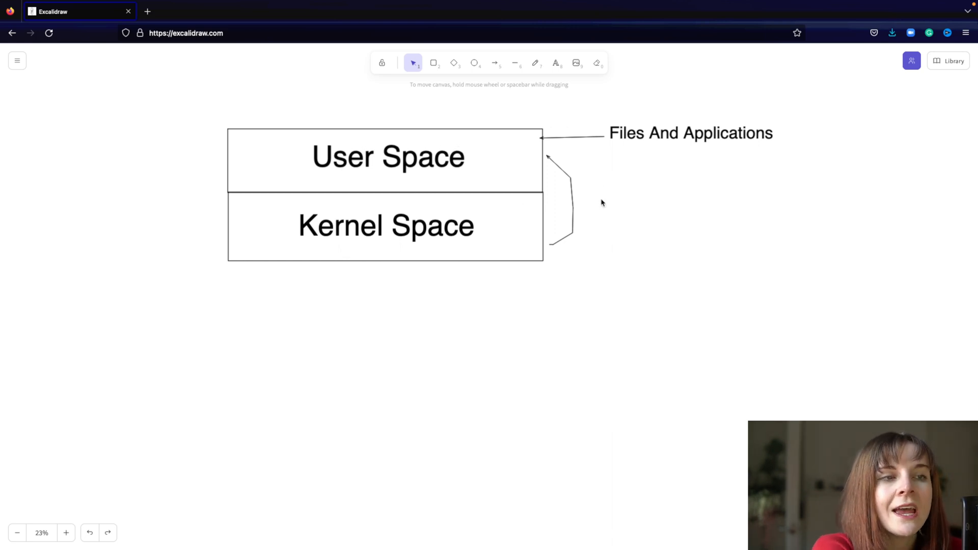
mouse_move(598, 184)
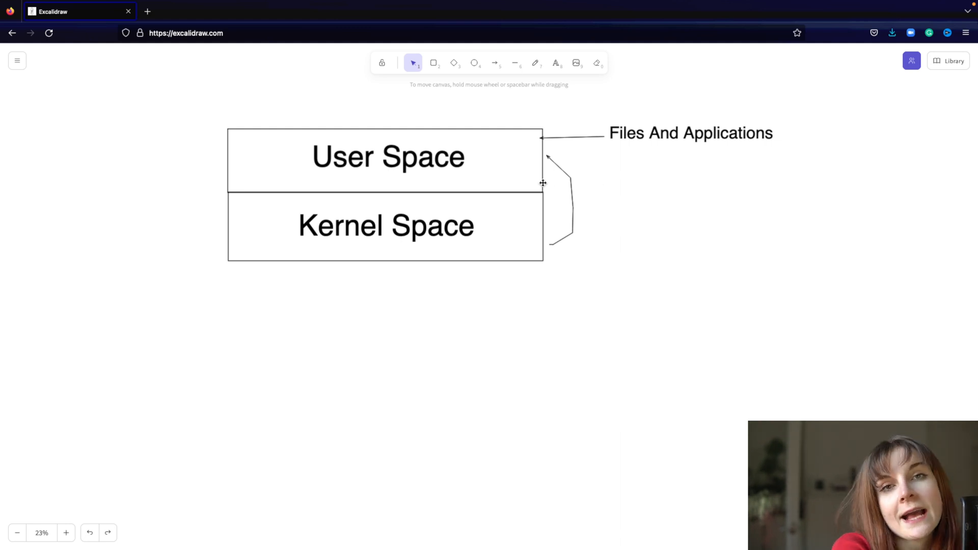
mouse_move(506, 171)
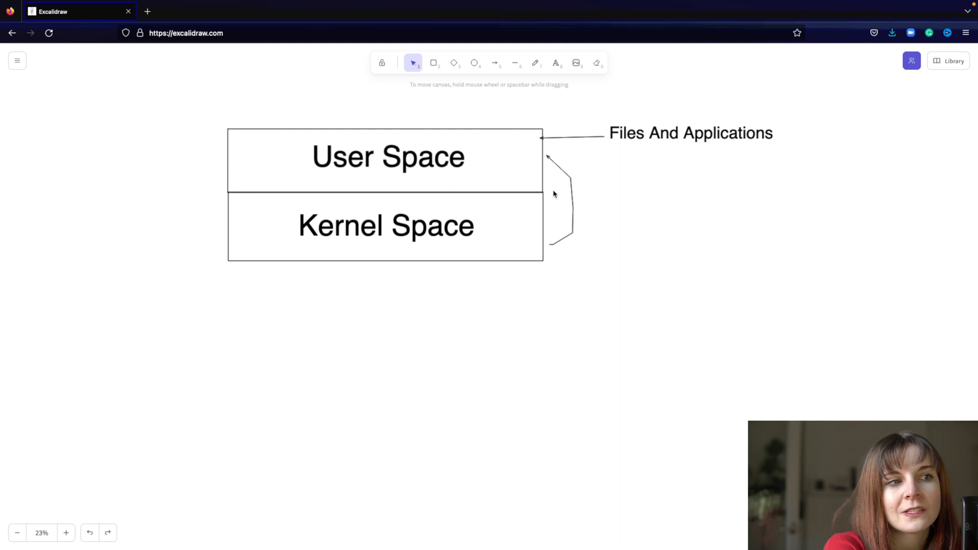
mouse_move(521, 298)
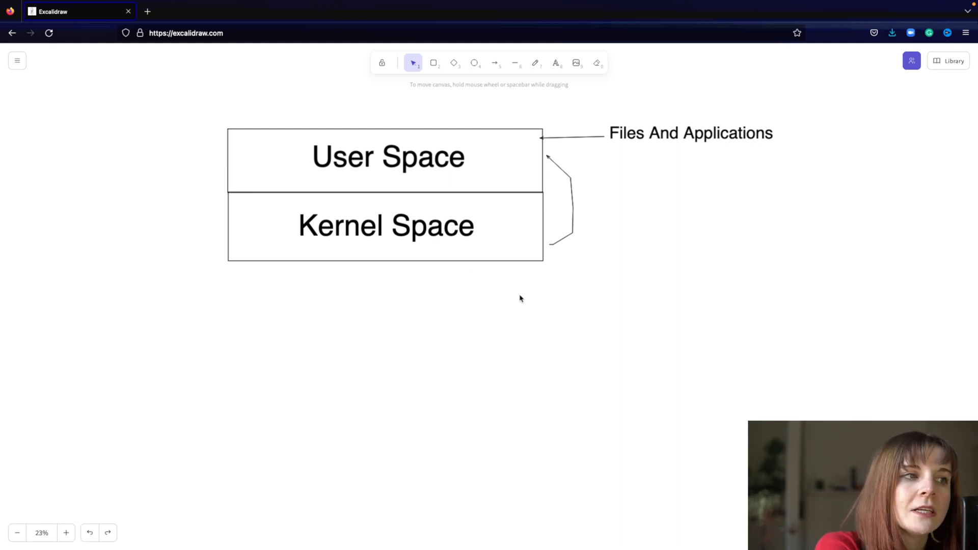
mouse_move(577, 242)
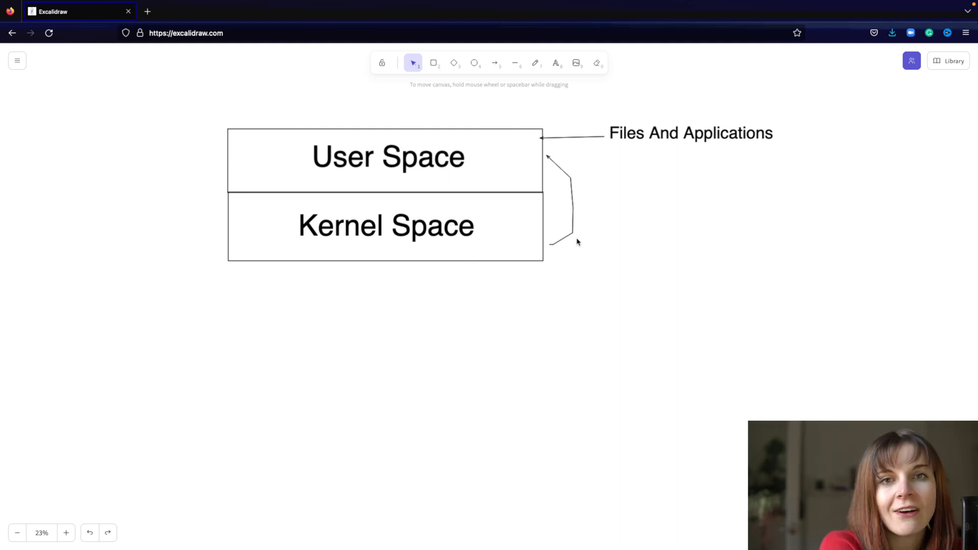
mouse_move(482, 232)
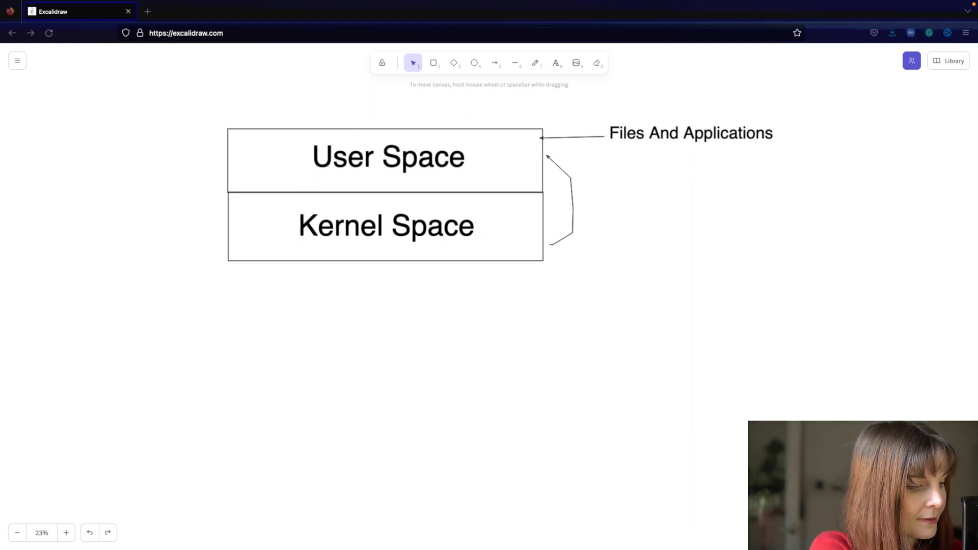
mouse_move(565, 249)
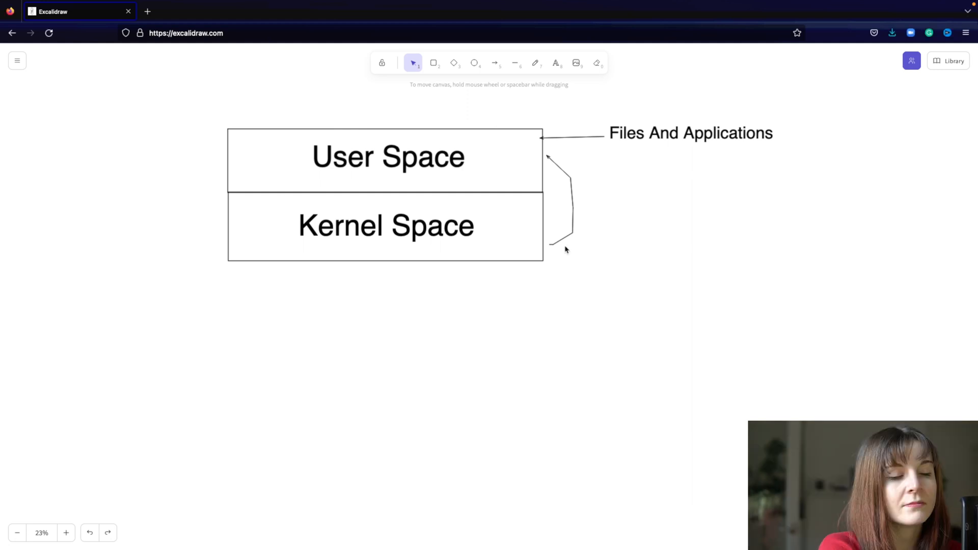
mouse_move(525, 230)
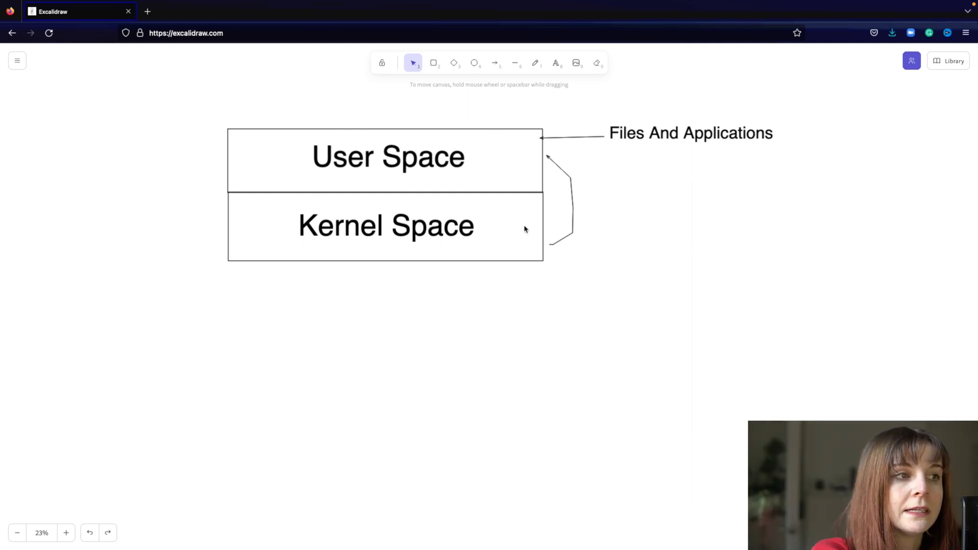
mouse_move(491, 256)
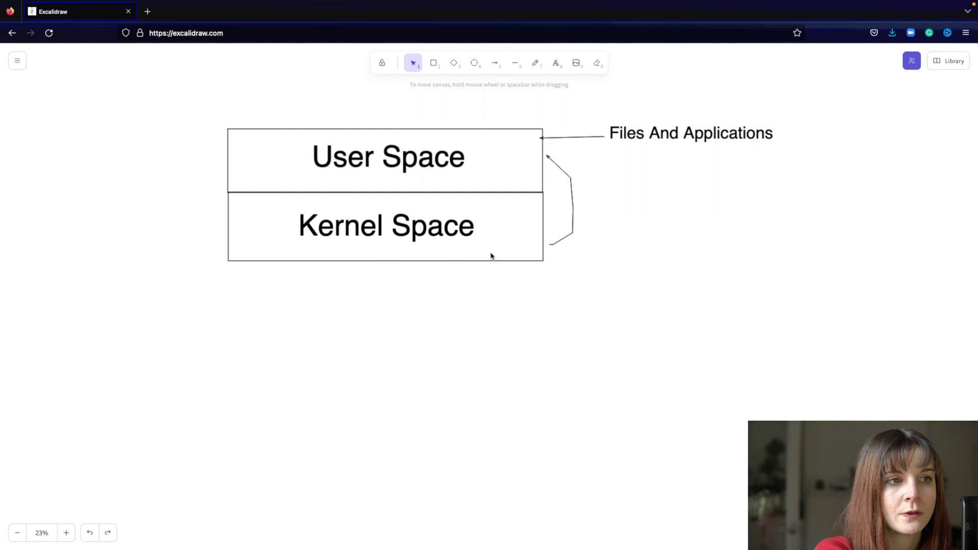
mouse_move(471, 243)
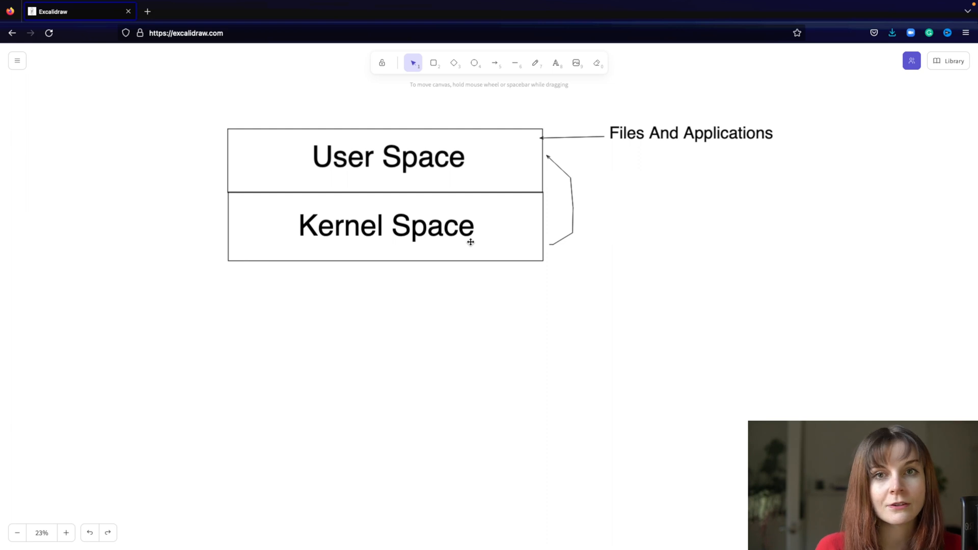
mouse_move(579, 351)
type("eBPF")
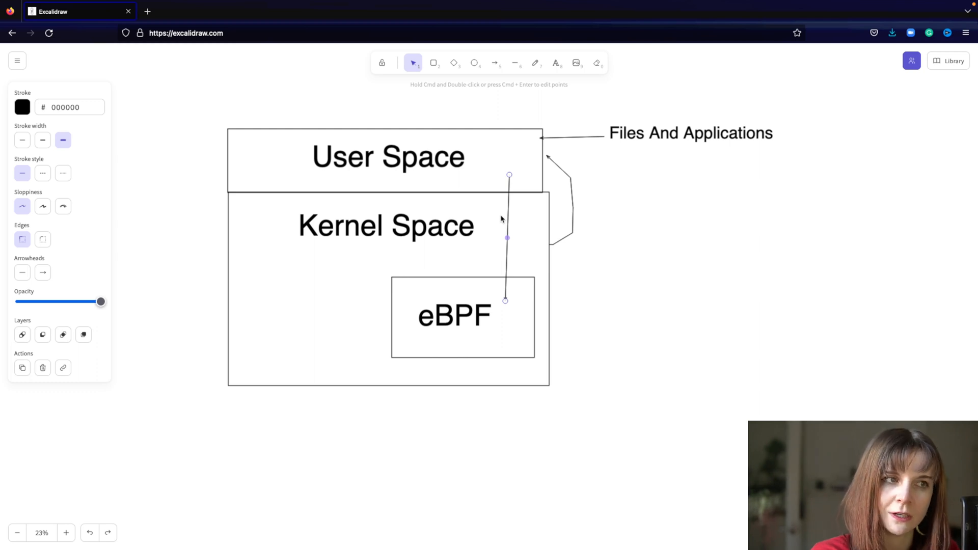
mouse_move(508, 215)
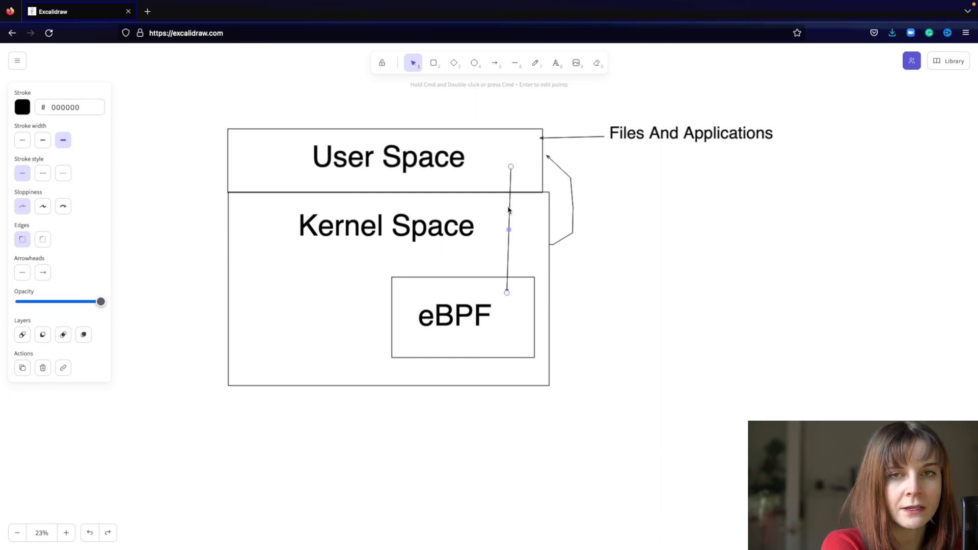
mouse_move(505, 369)
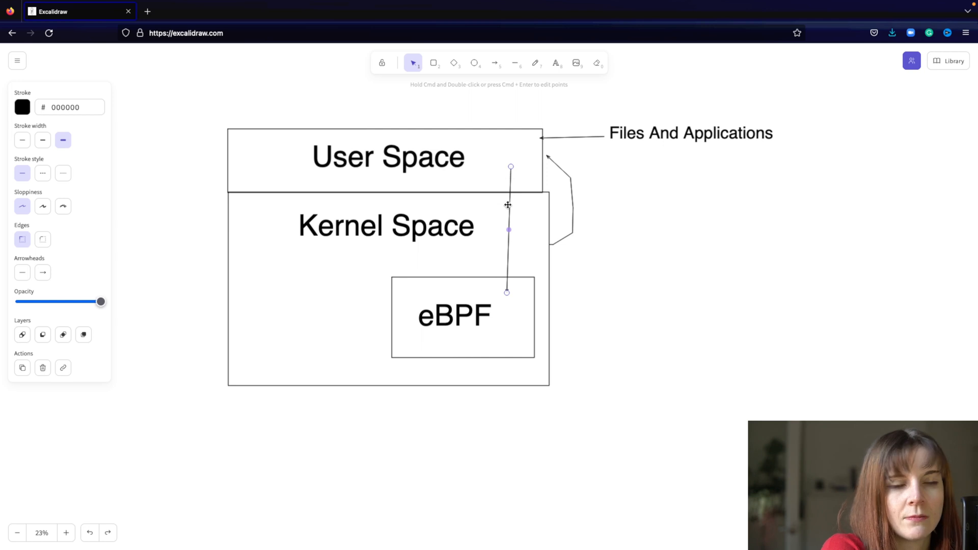
mouse_move(473, 312)
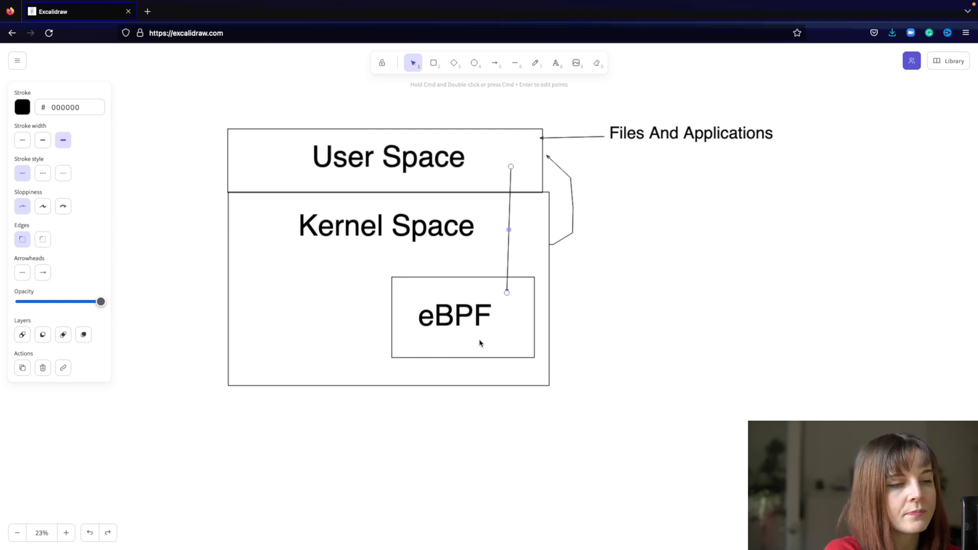
mouse_move(430, 291)
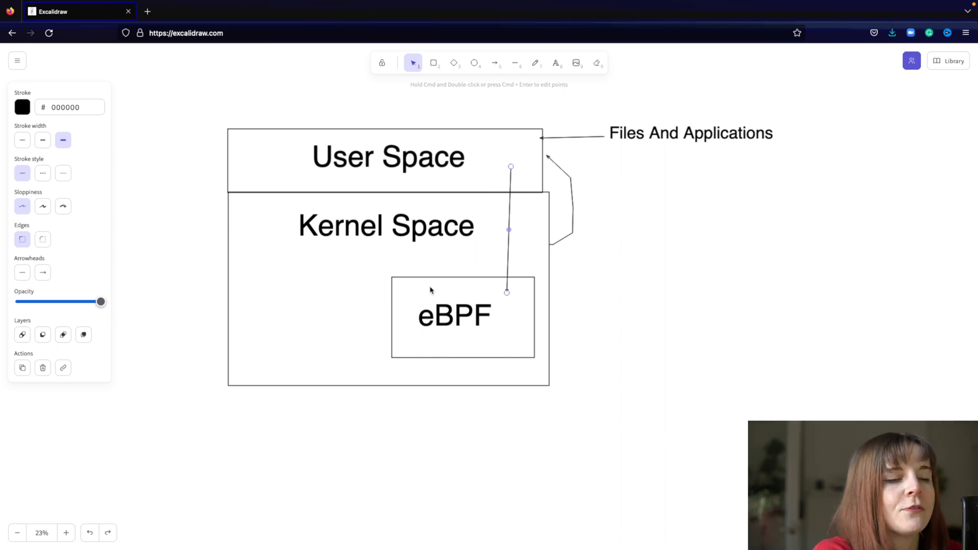
mouse_move(465, 275)
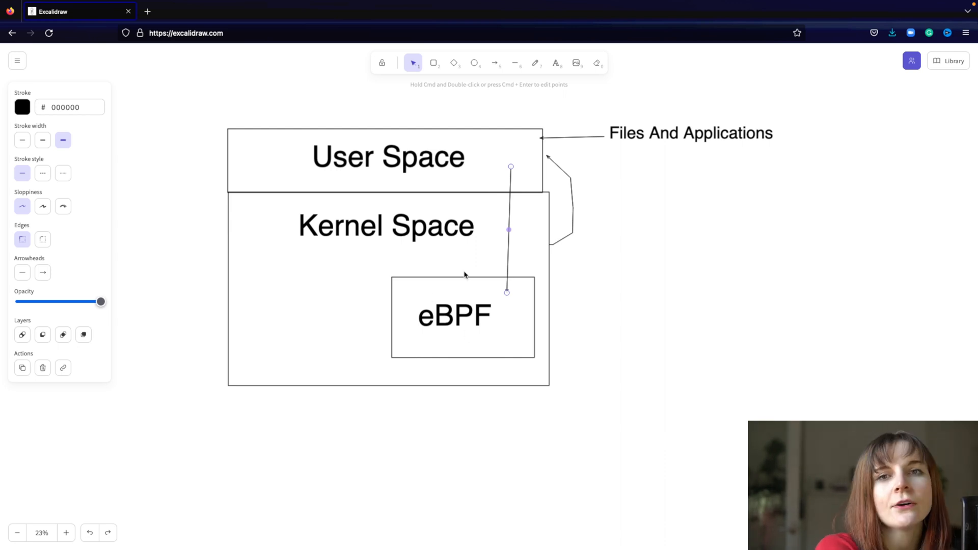
mouse_move(352, 246)
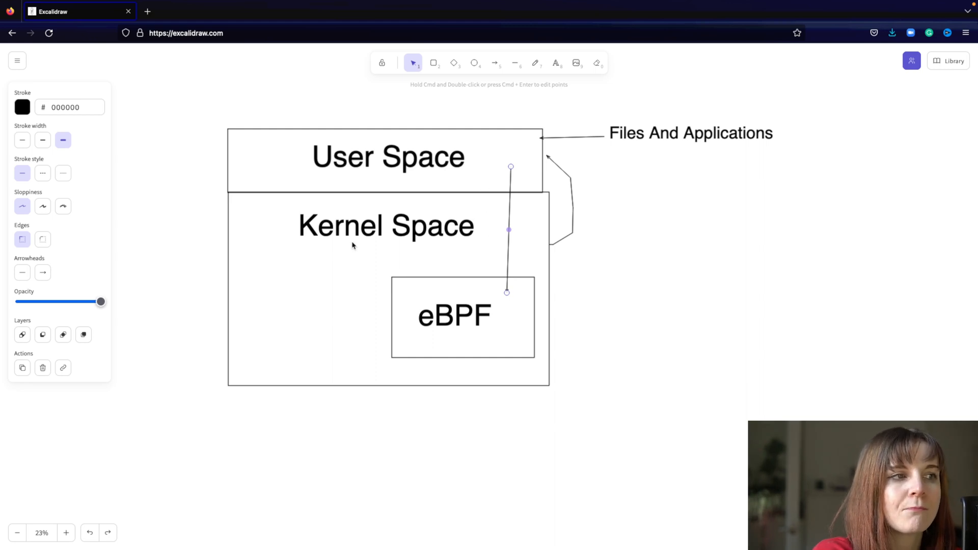
mouse_move(366, 134)
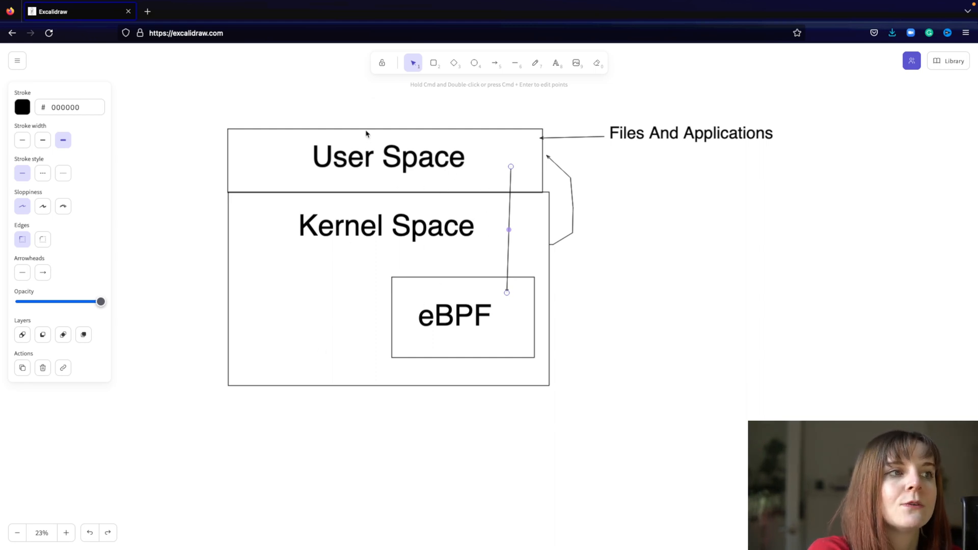
mouse_move(379, 174)
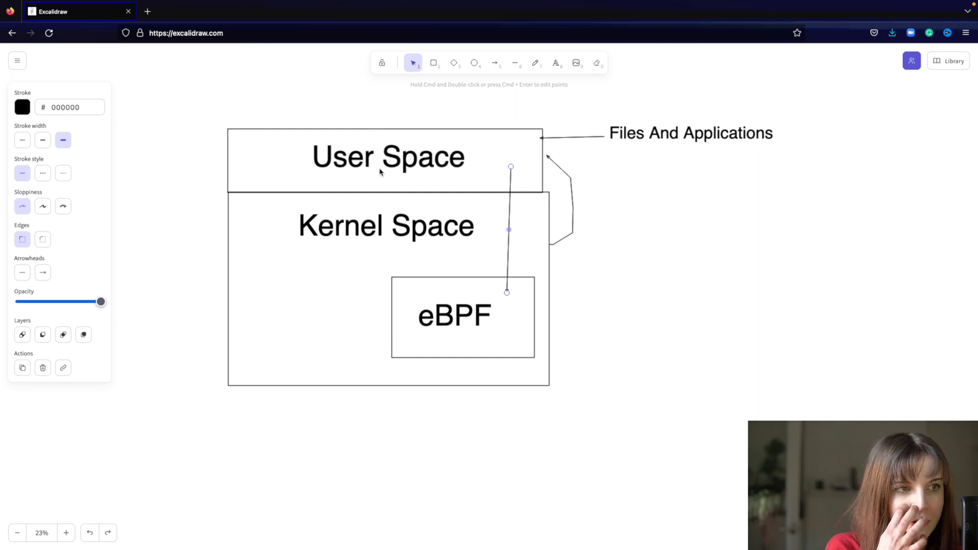
mouse_move(422, 227)
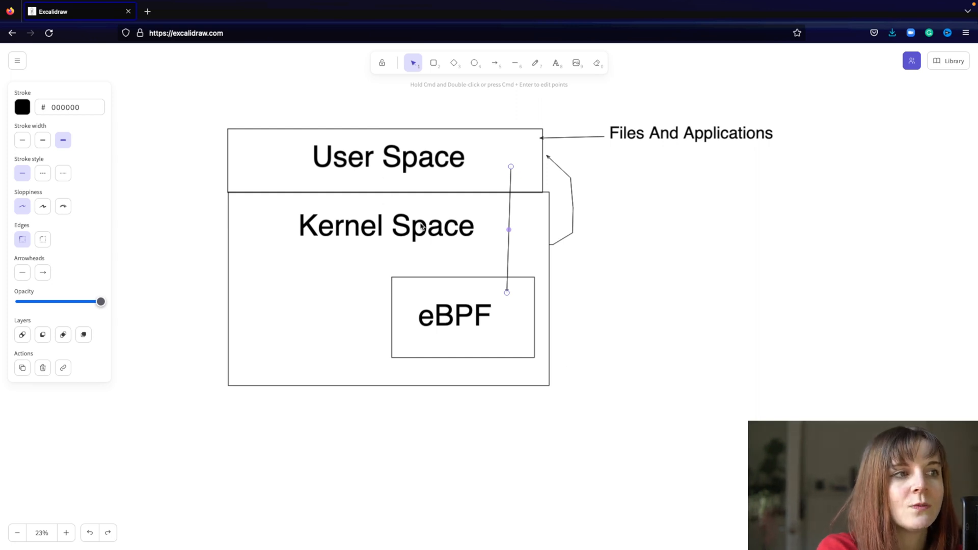
mouse_move(388, 177)
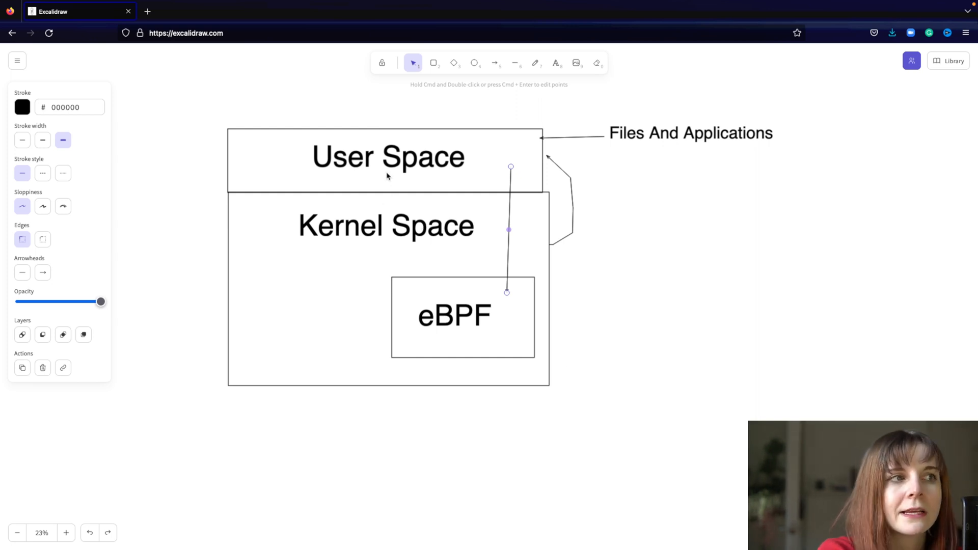
mouse_move(508, 254)
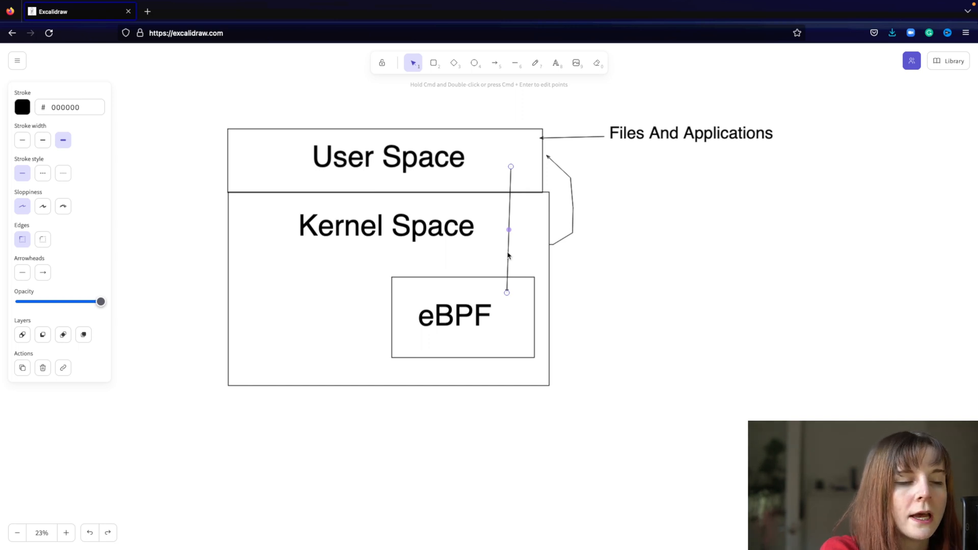